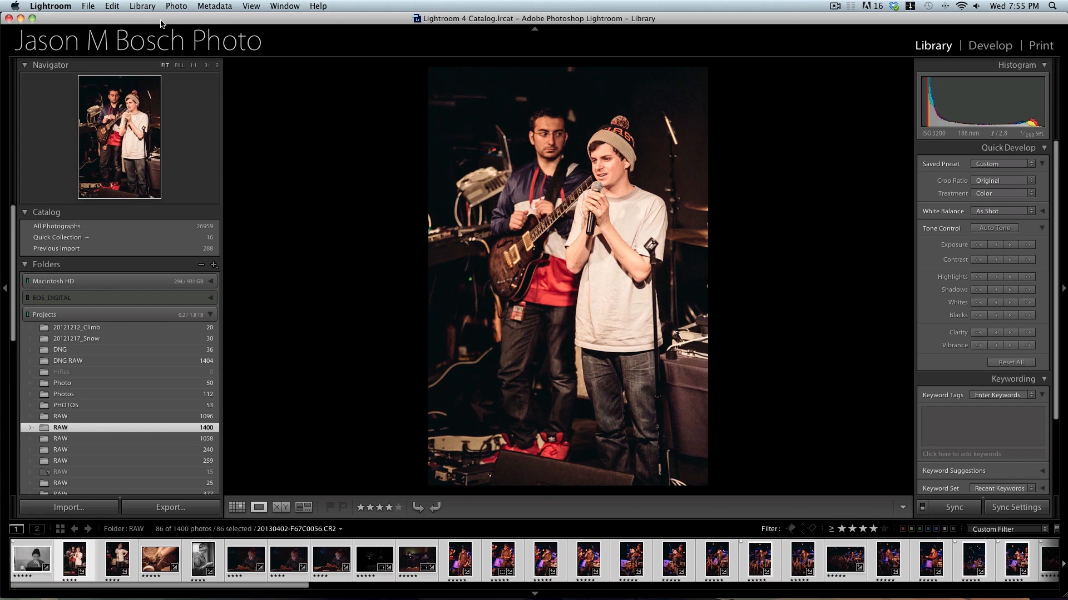
mouse_move(386, 20)
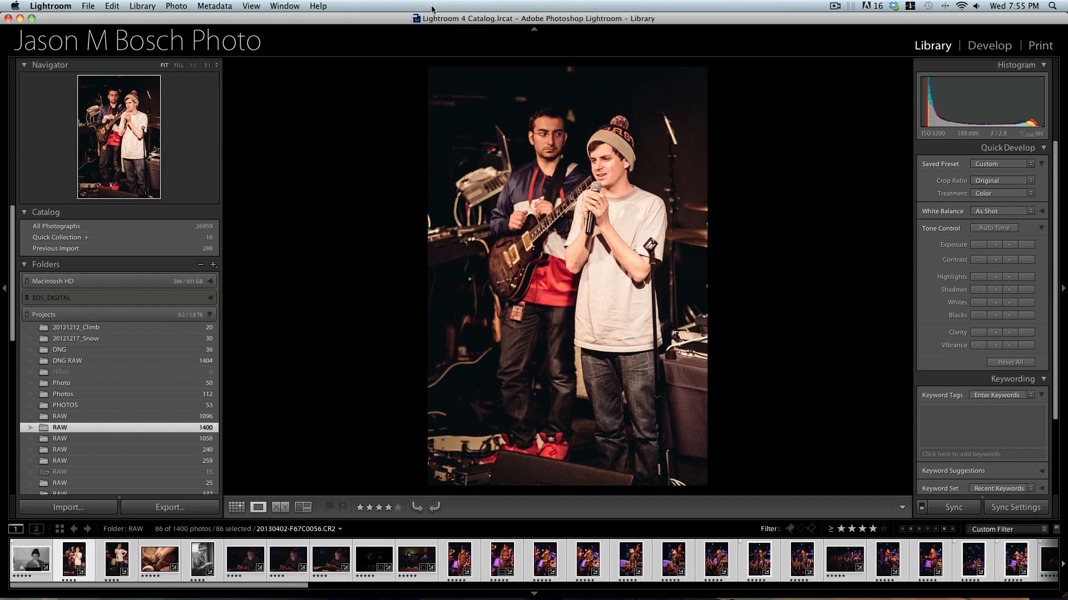
mouse_move(392, 42)
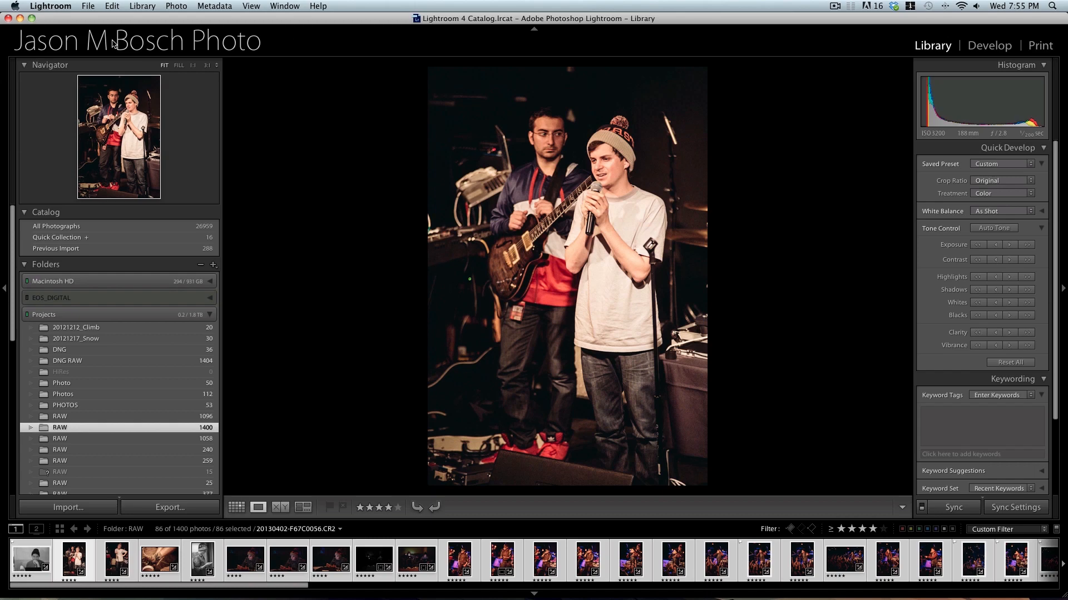
Bring up the Watermark Editor via Lightroom's Edit Watermarks… command.
click(51, 6)
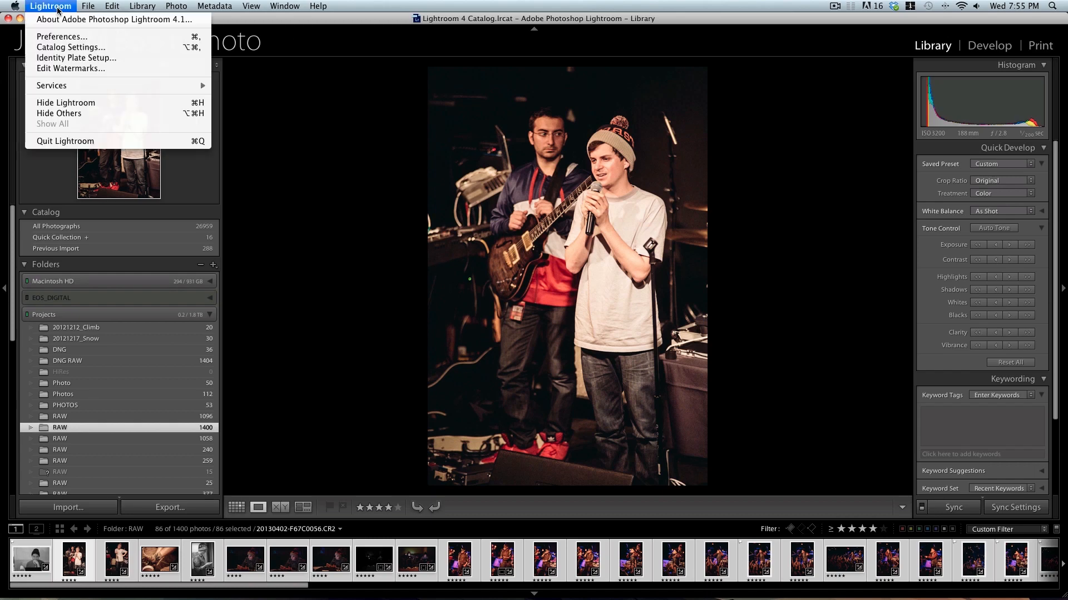
mouse_move(64, 68)
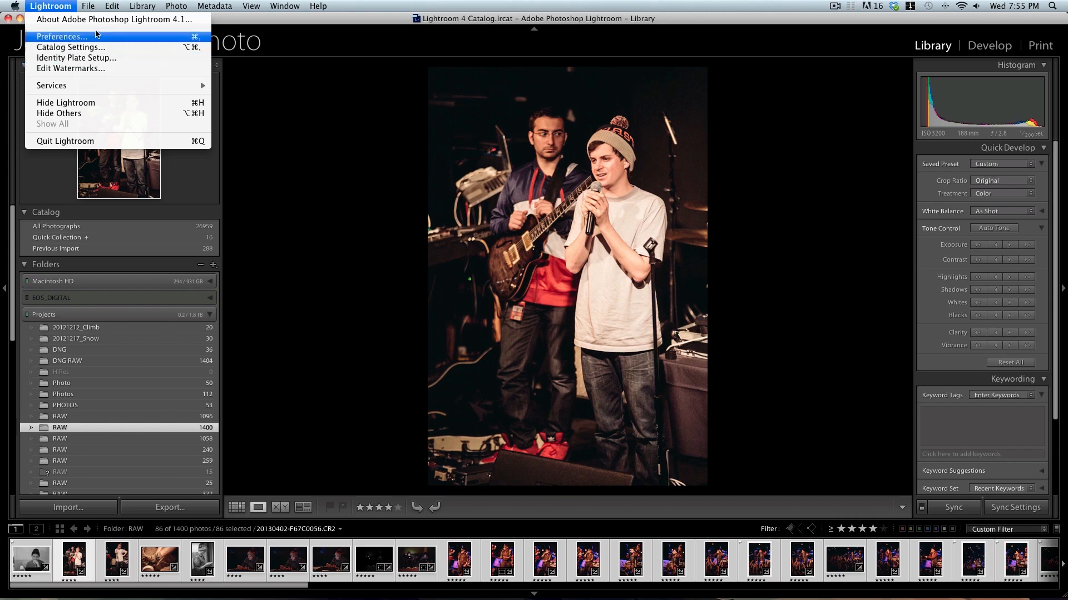
click(101, 6)
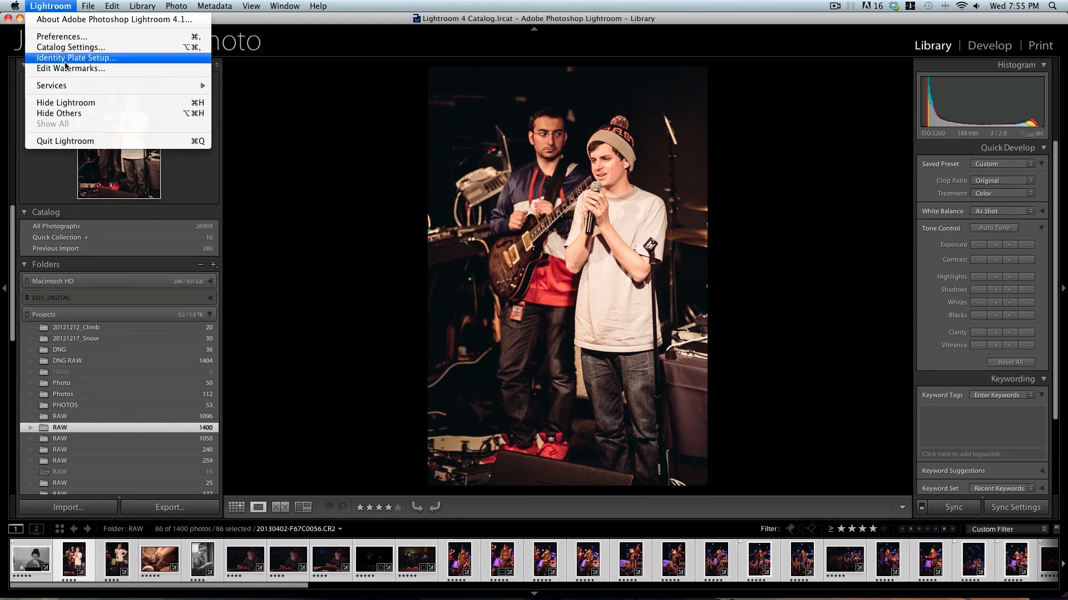
click(68, 68)
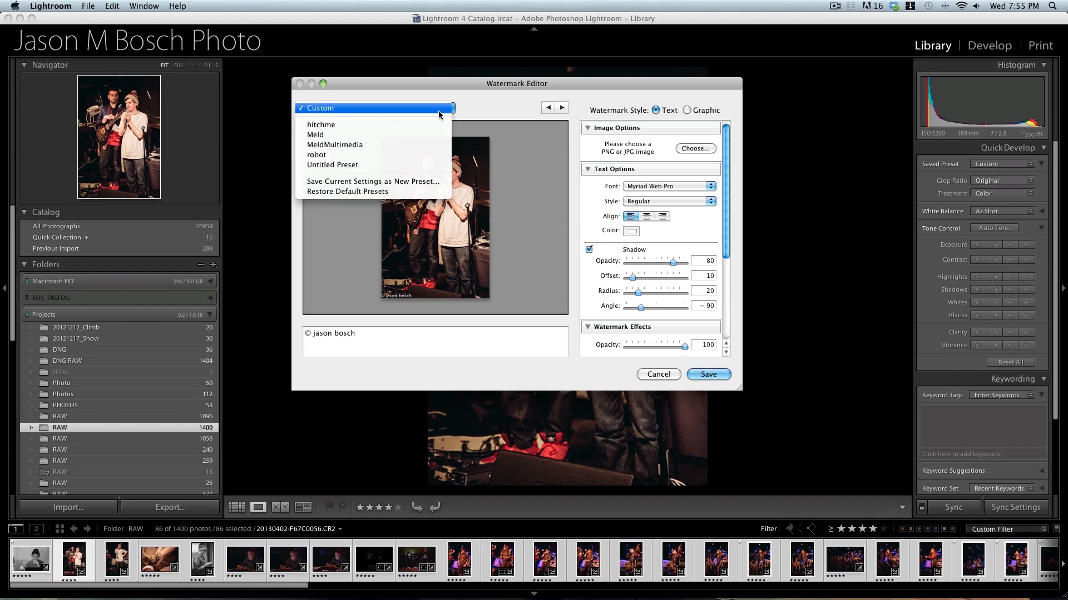
mouse_move(425, 124)
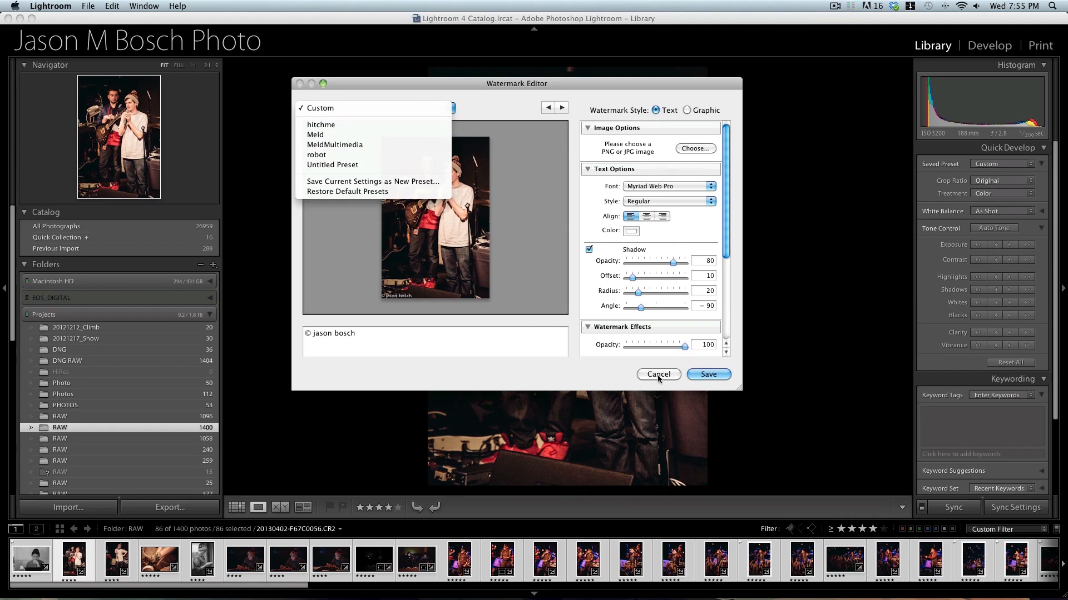
mouse_move(384, 112)
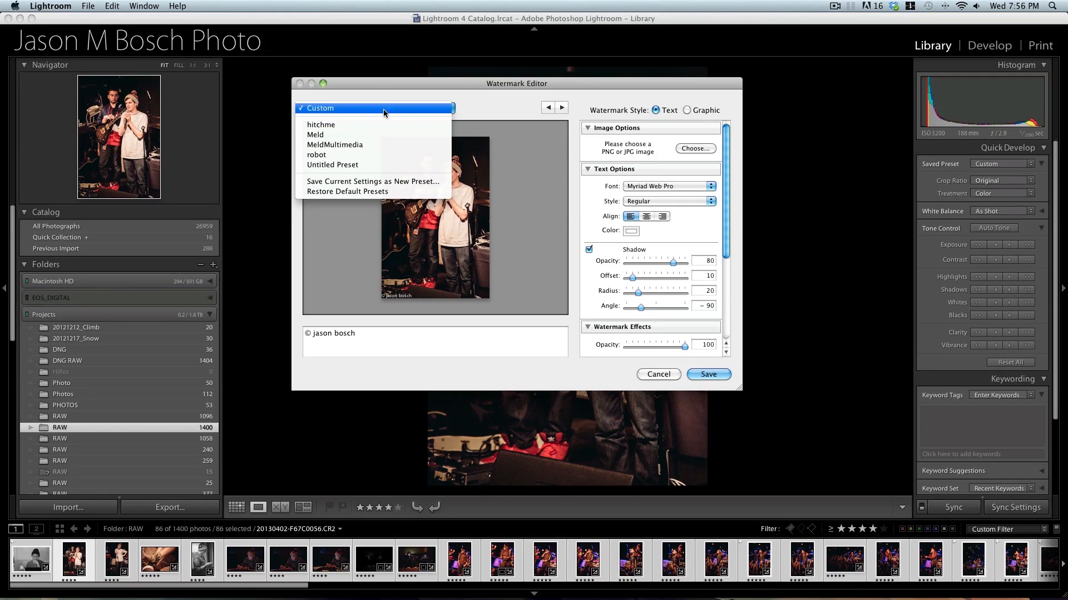
mouse_move(341, 192)
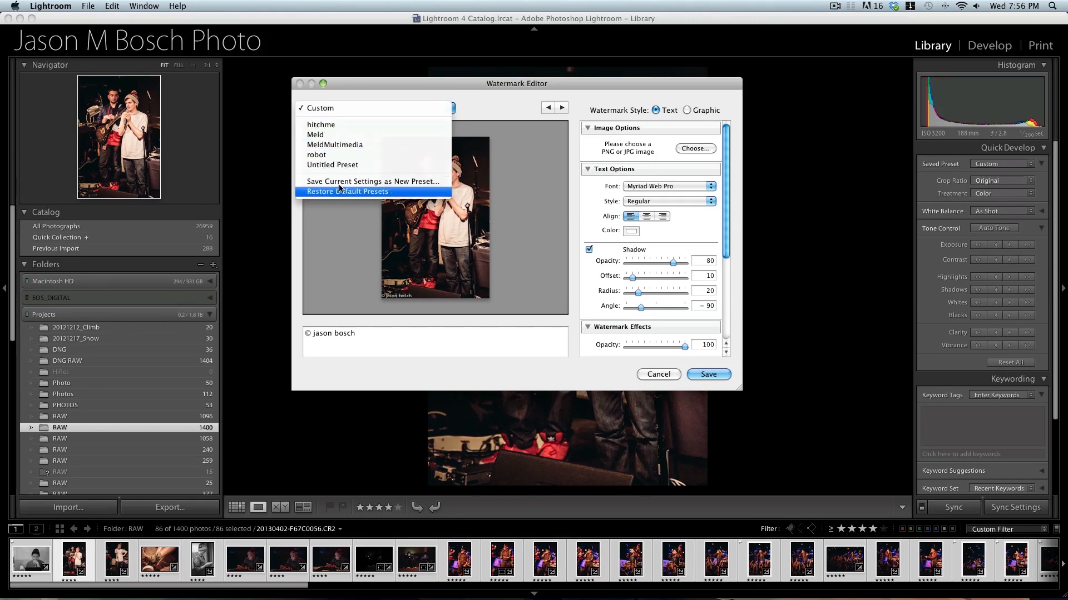
Dismiss the saved-presets list (hitchme, Meld, MeldMultimedia, robot, Untitled Preset) without choosing one.
click(317, 155)
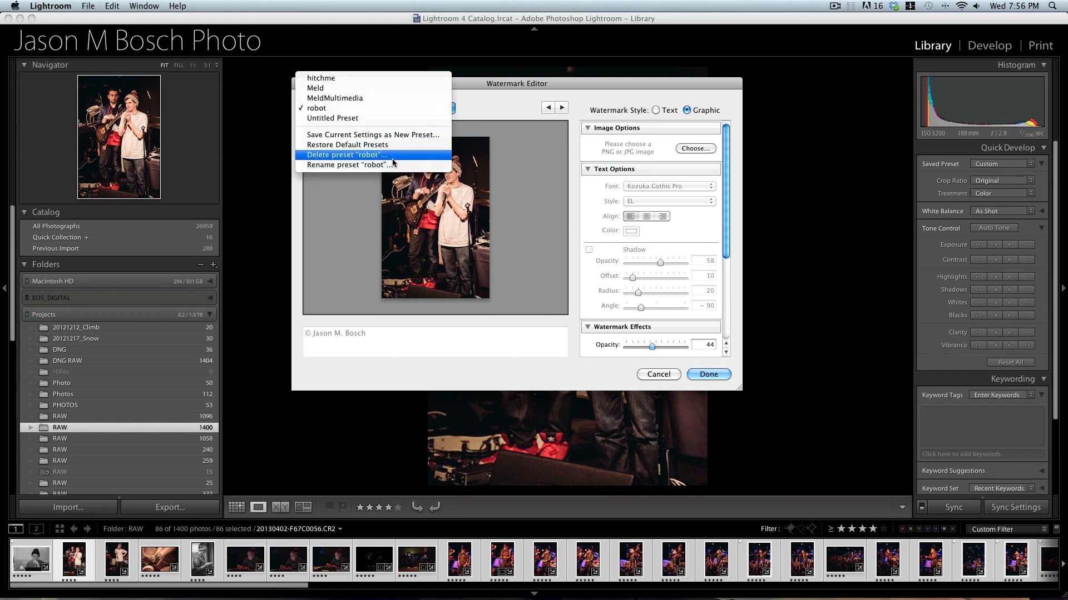
mouse_move(367, 165)
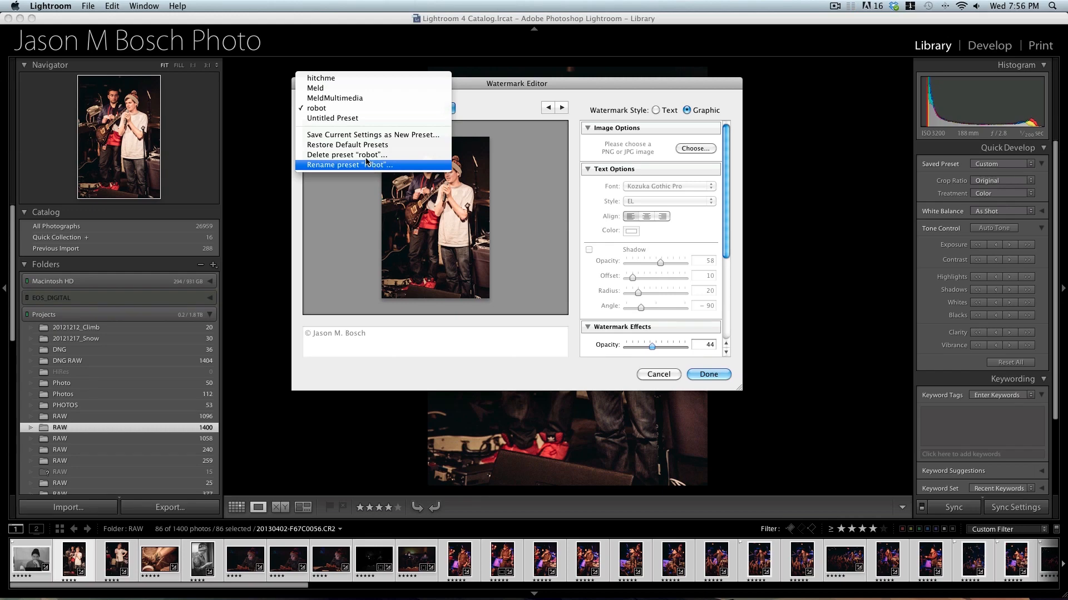
mouse_move(367, 135)
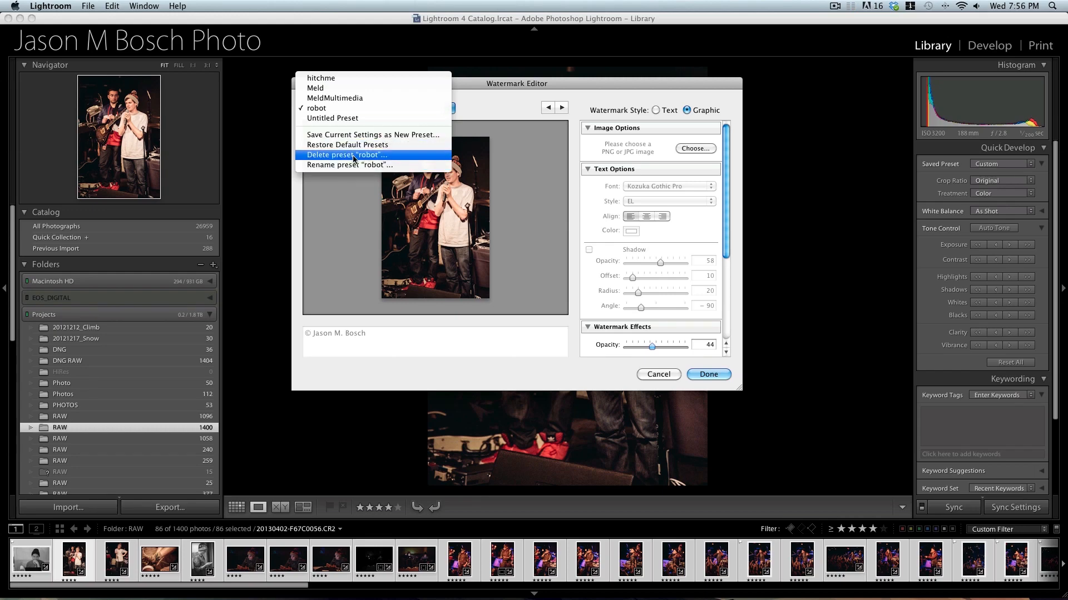
Delete the 'robot' watermark preset and confirm the deletion.
click(353, 155)
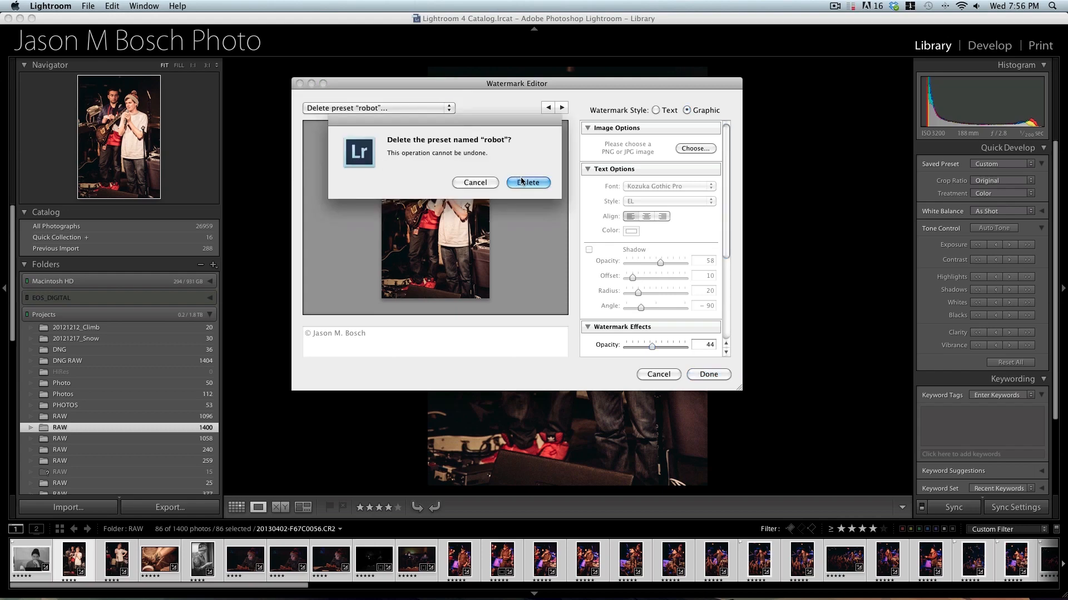
click(527, 183)
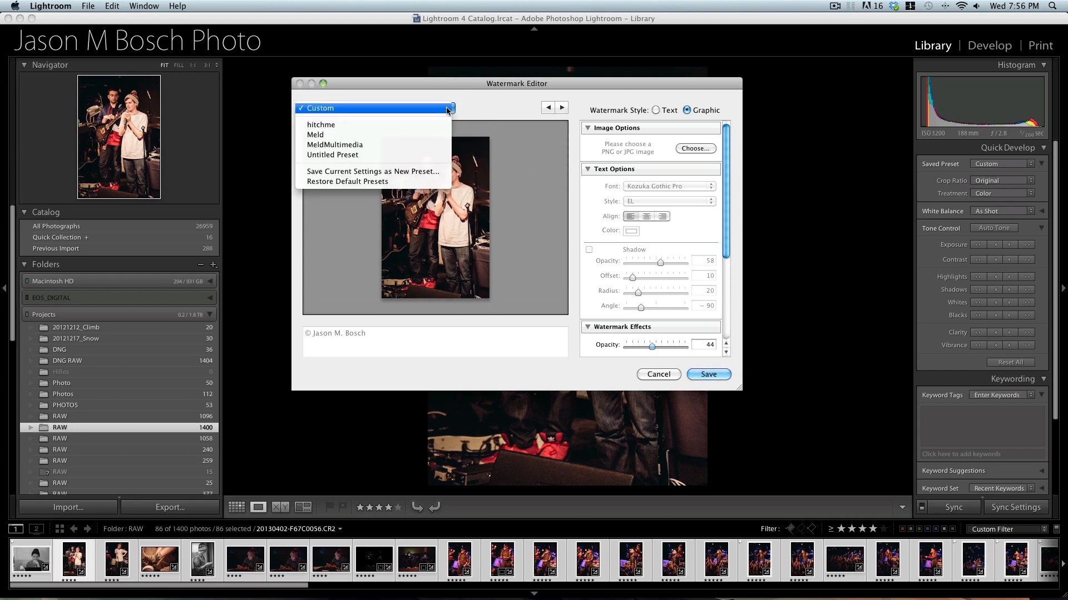
Load and delete the 'hitchme' preset, leaving Meld, MeldMultimedia and Untitled Preset.
click(321, 125)
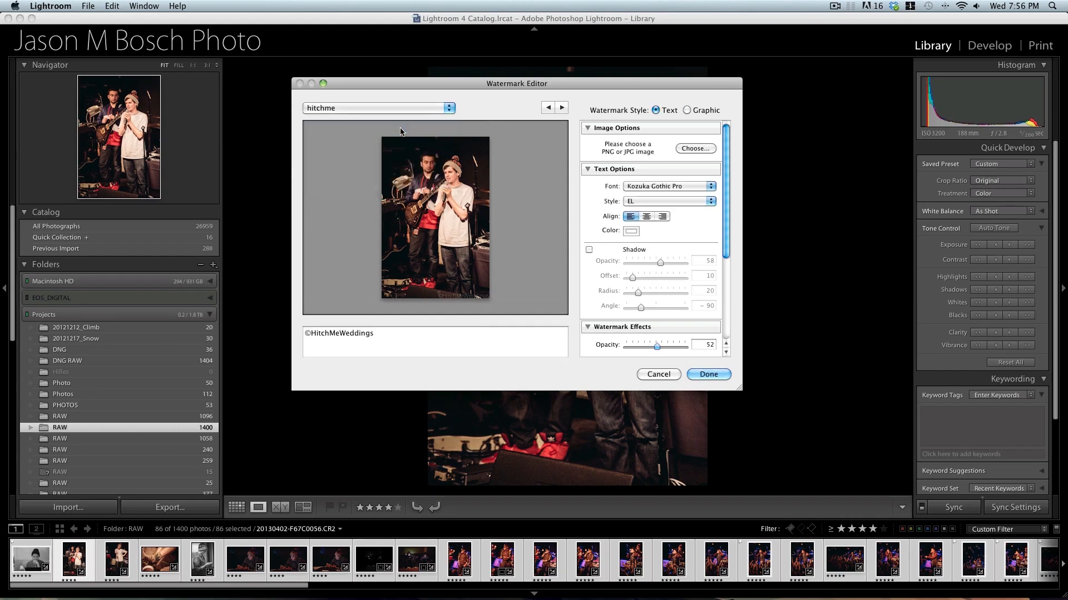
click(378, 108)
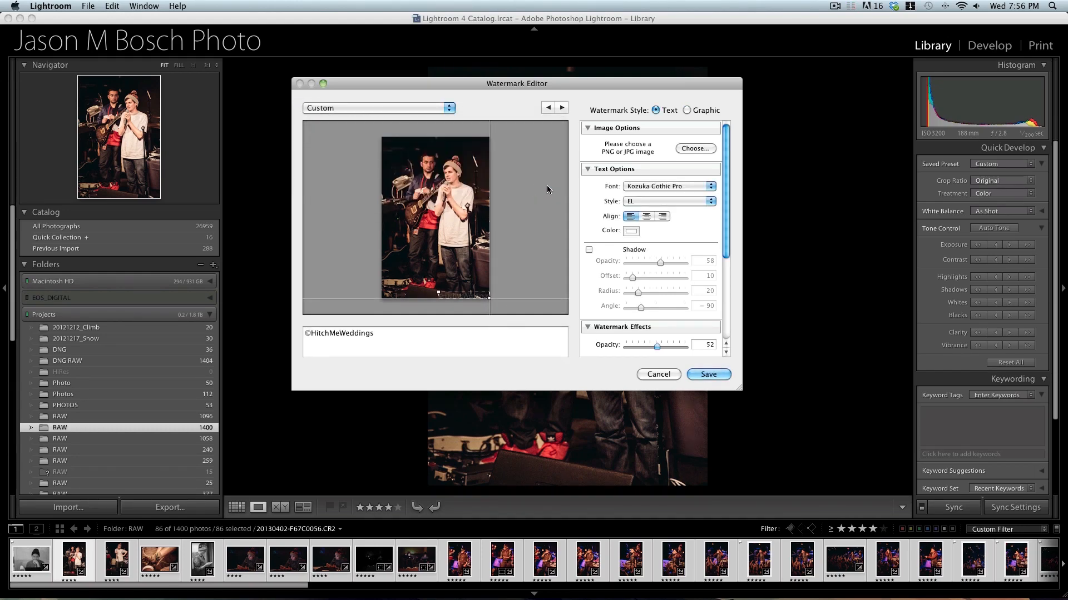
scroll(down, 3)
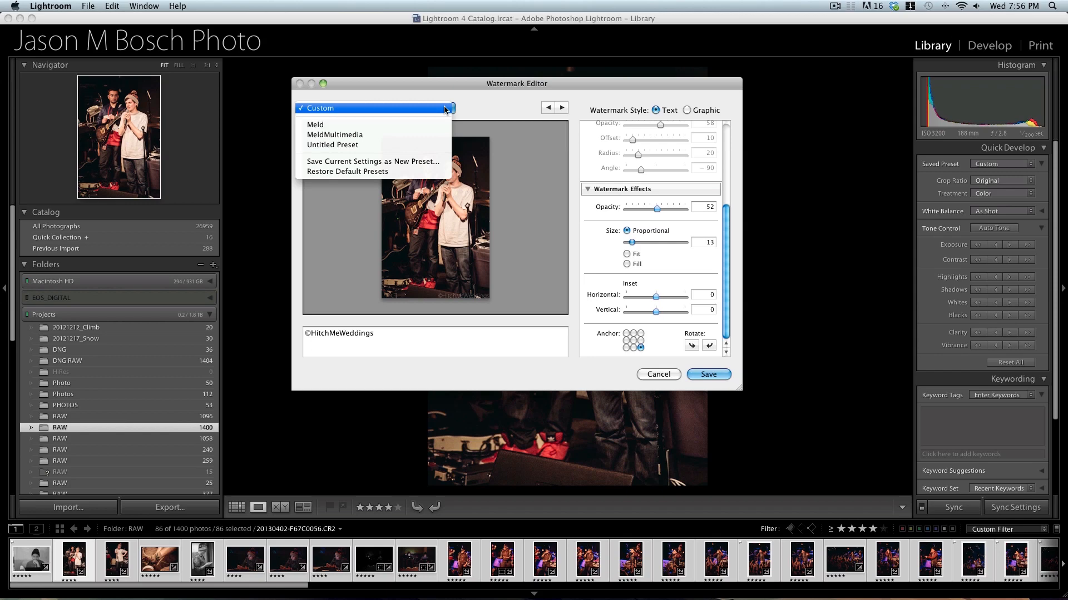
mouse_move(492, 108)
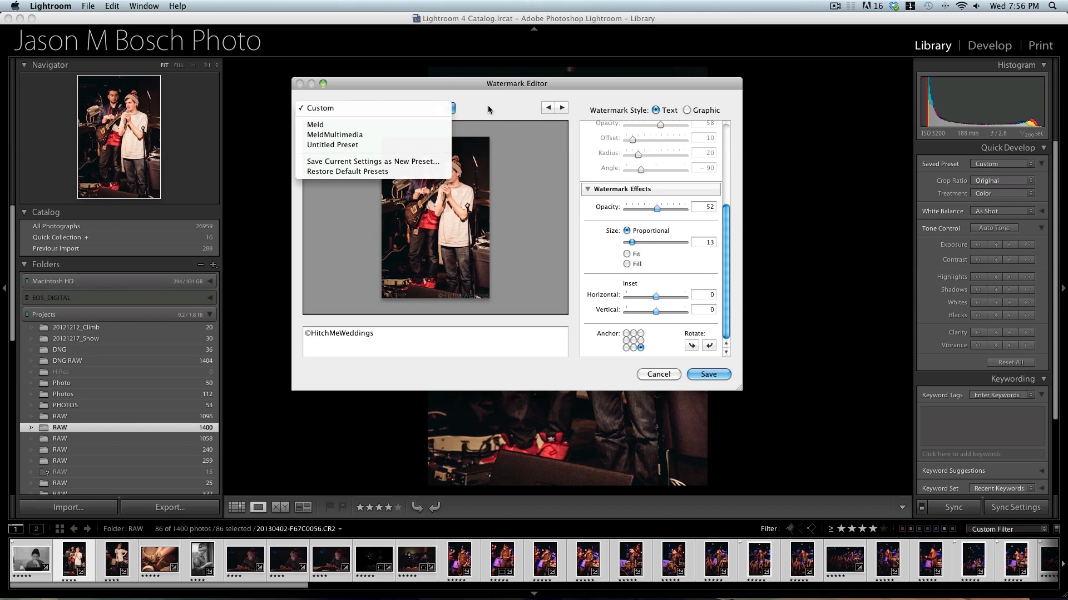
click(319, 107)
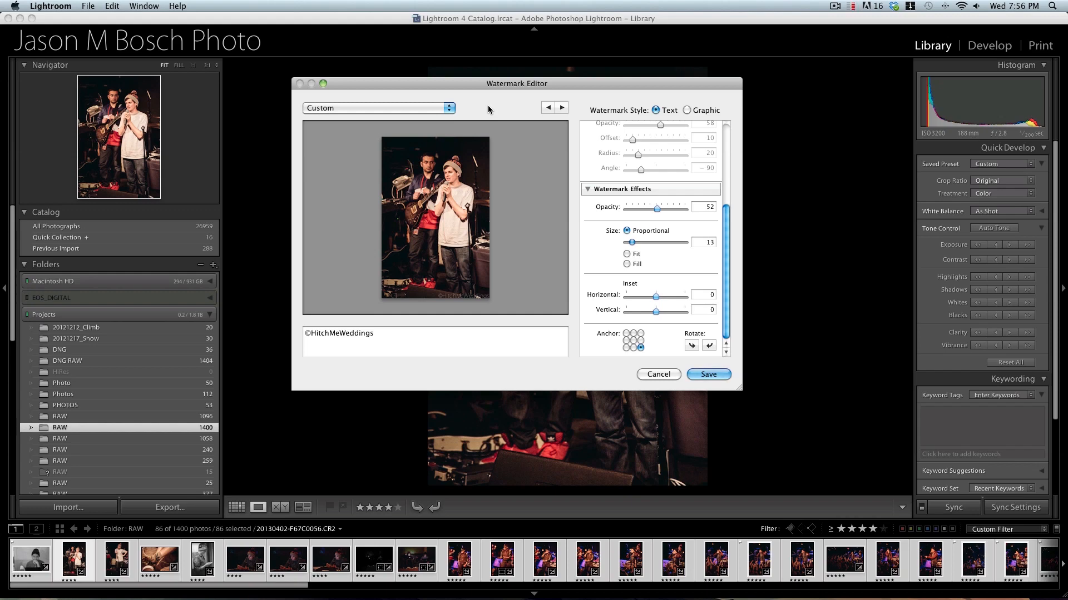
mouse_move(543, 371)
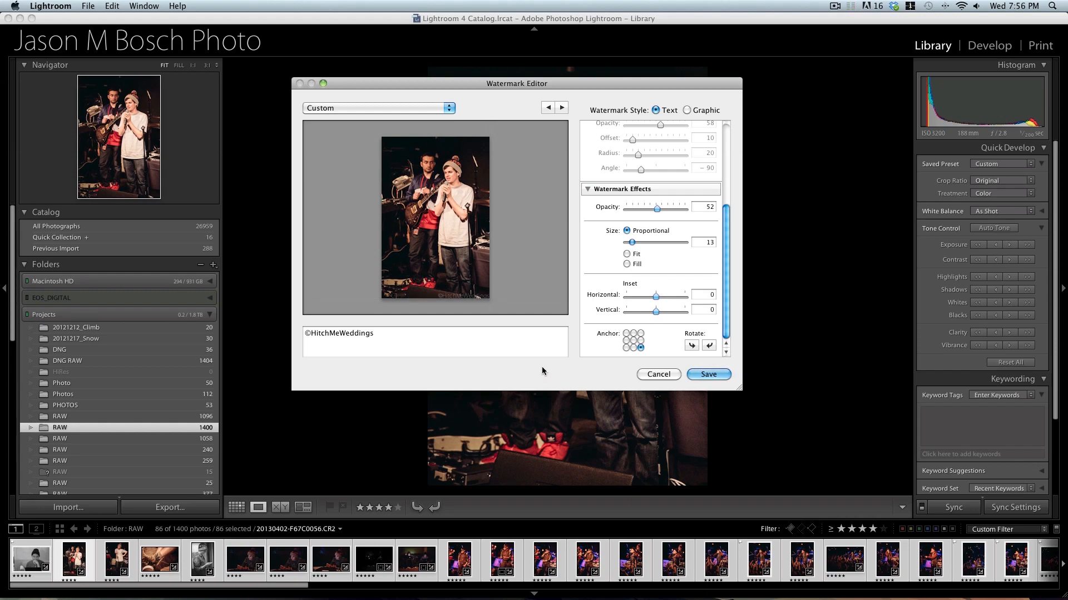